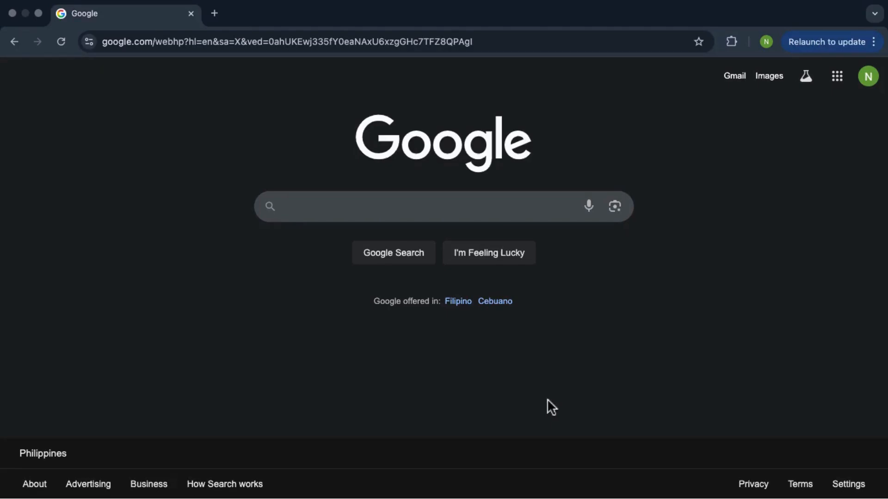
mouse_move(363, 316)
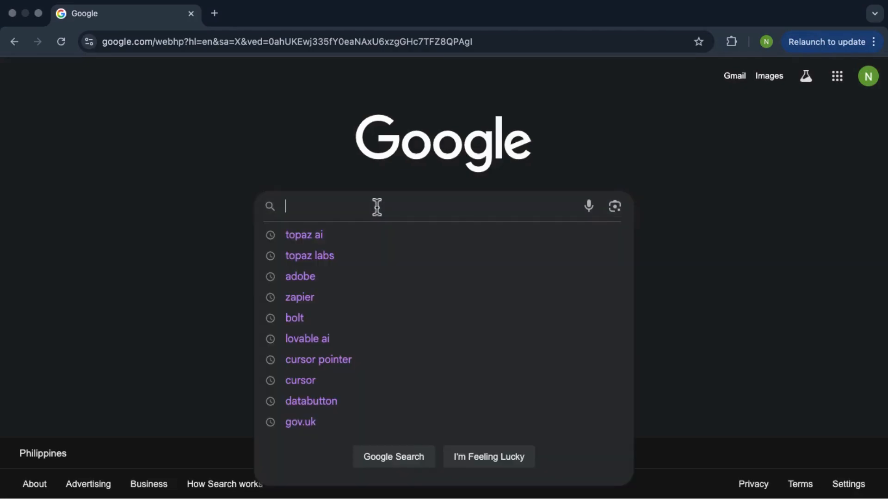
Search Google for 'topaz labs' and reach the official Topaz Labs homepage
text(top)
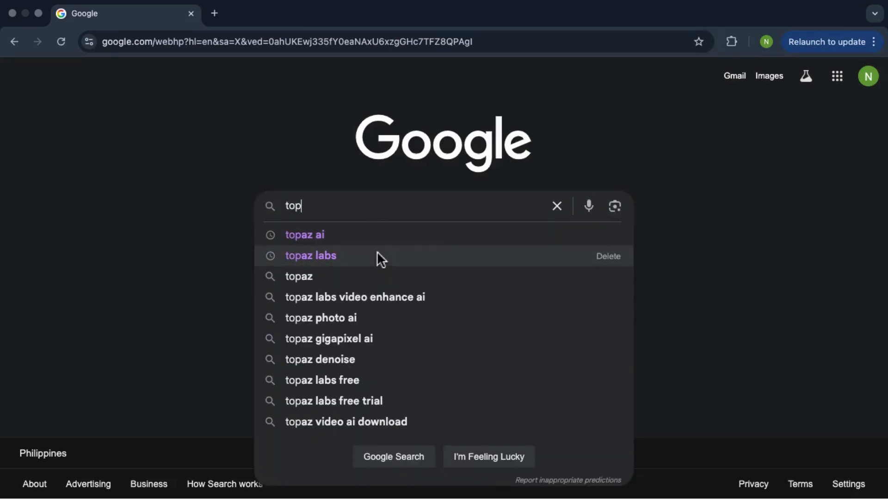
click(311, 255)
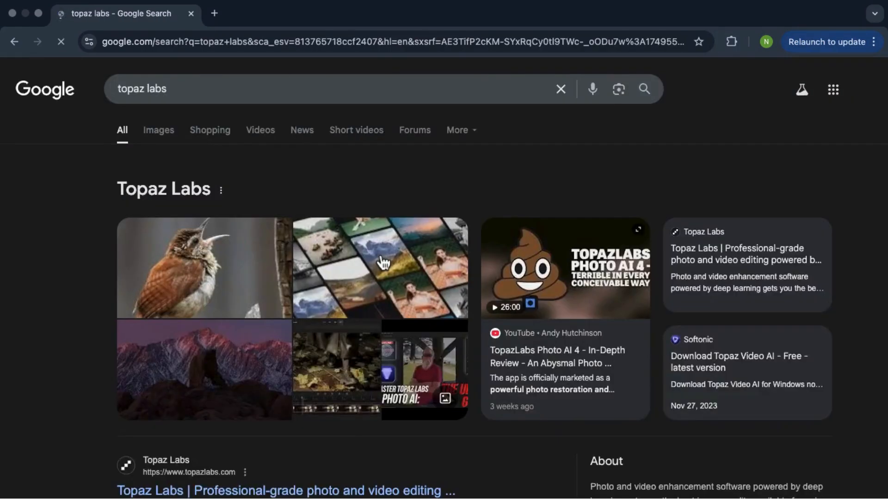
scroll(down, 3)
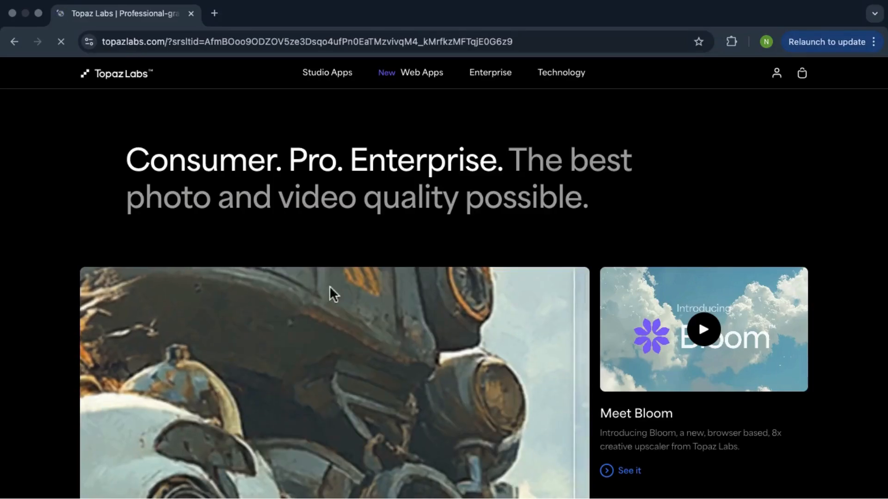
Go to Downloads via the Studio Apps menu, listing Video AI 7, Photo AI 4 and Gigapixel 8
click(327, 72)
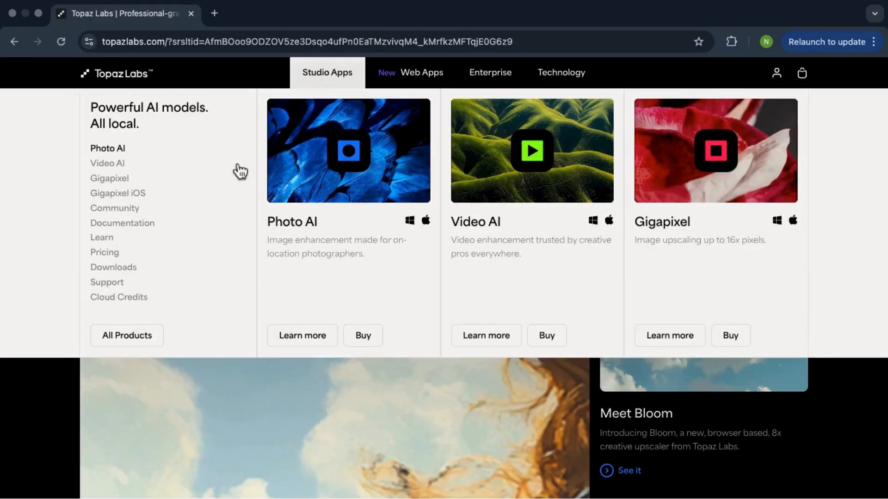
mouse_move(113, 266)
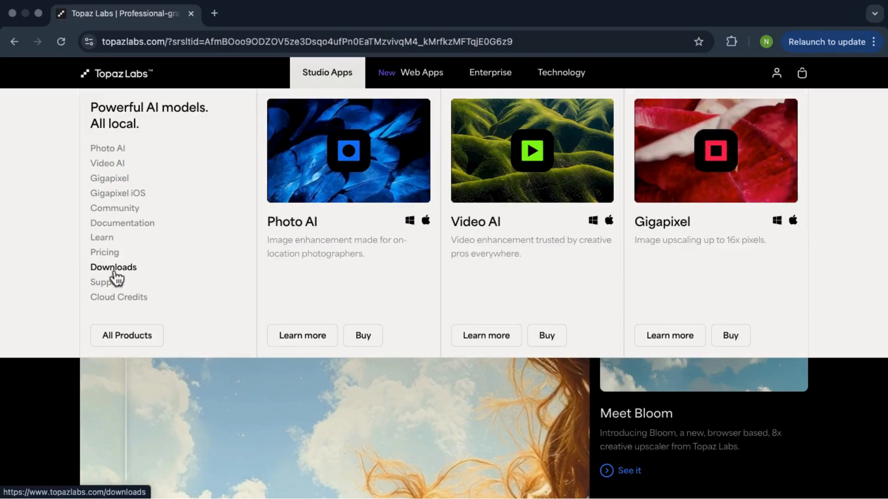
click(112, 267)
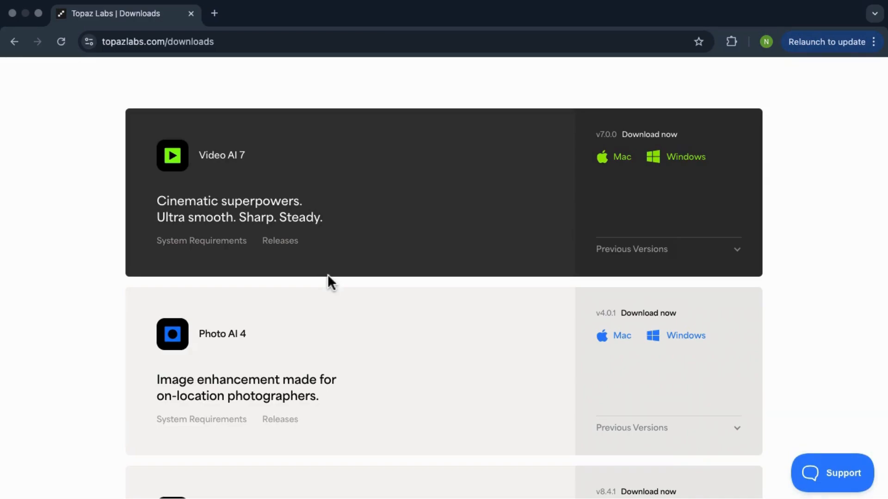
scroll(down, 3)
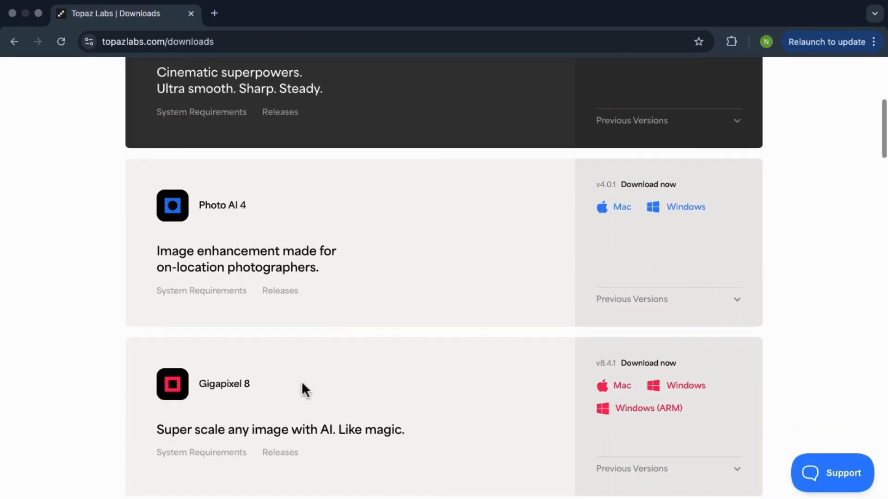
mouse_move(258, 413)
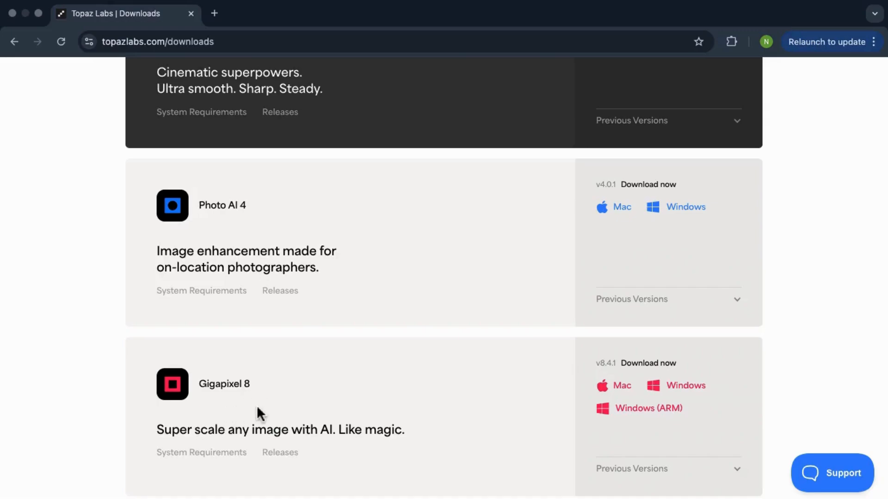
scroll(down, 3)
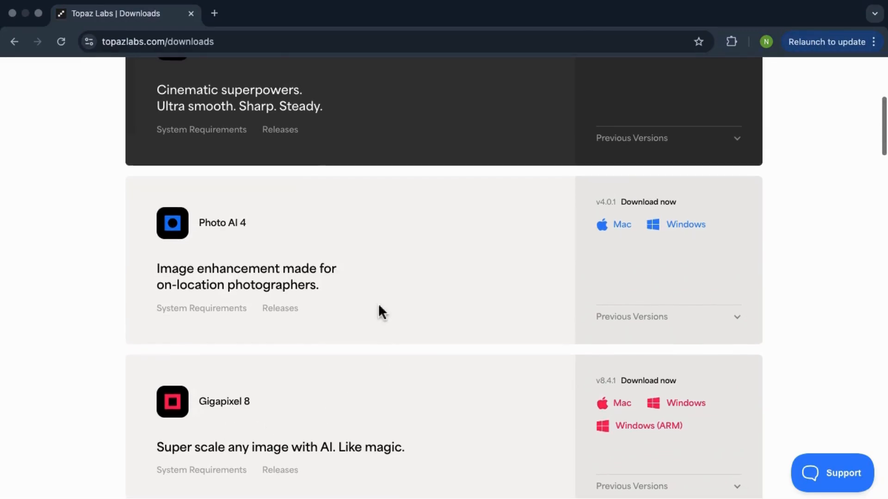
Download the Video AI 7 Mac installer and confirm TopazVideoAI-7.0.0.dmg shows Done in Chrome's downloads
scroll(up, 3)
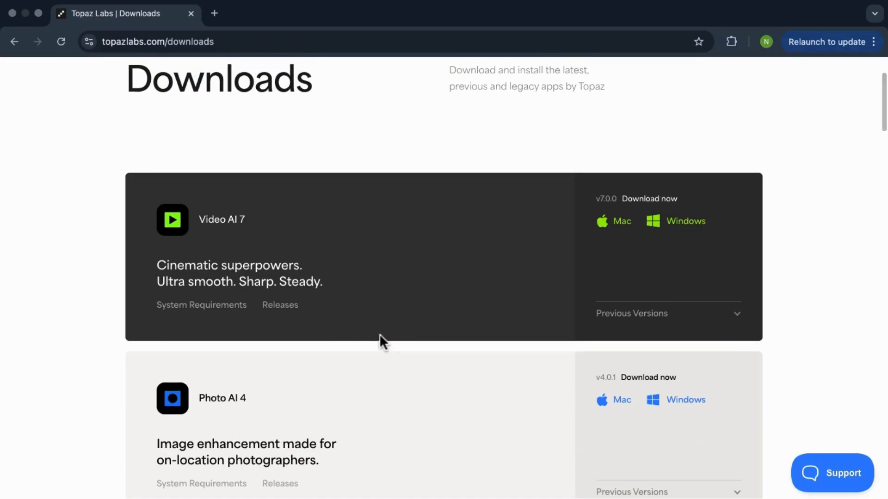
mouse_move(424, 263)
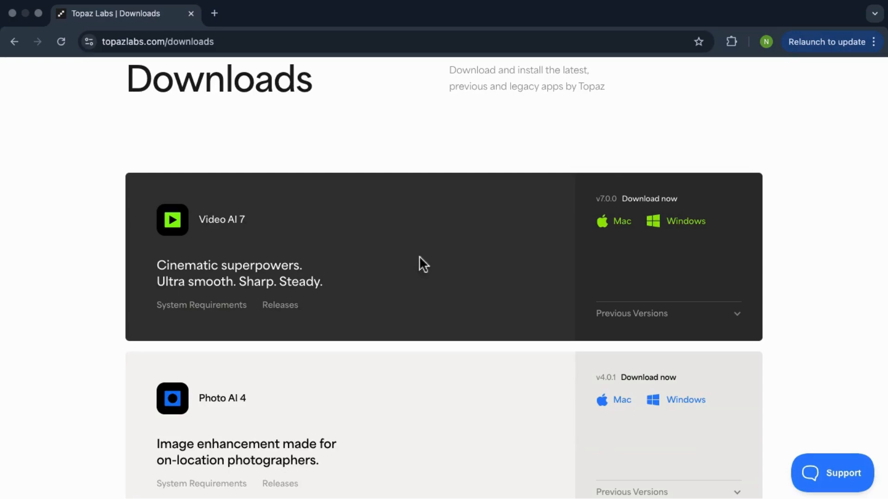
mouse_move(690, 322)
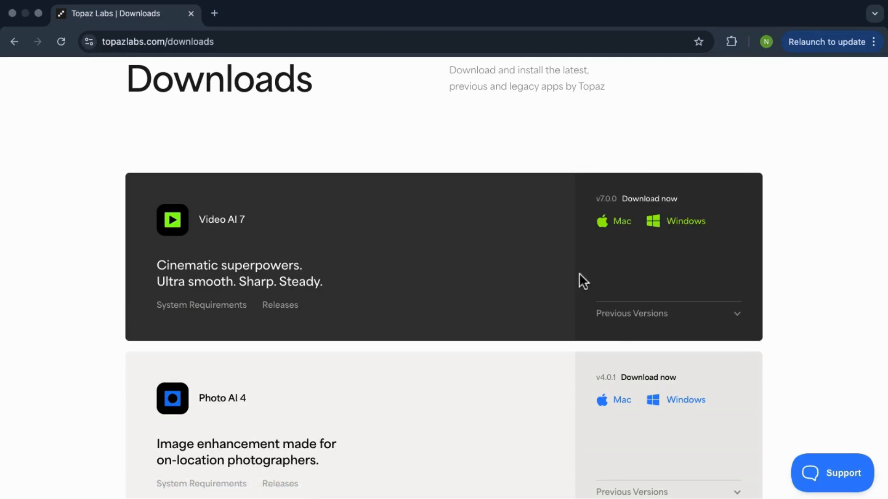
mouse_move(622, 266)
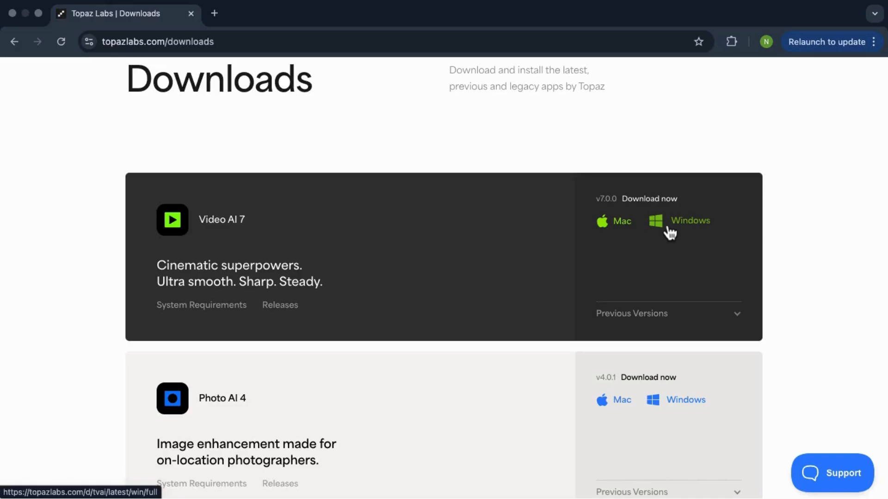
mouse_move(614, 221)
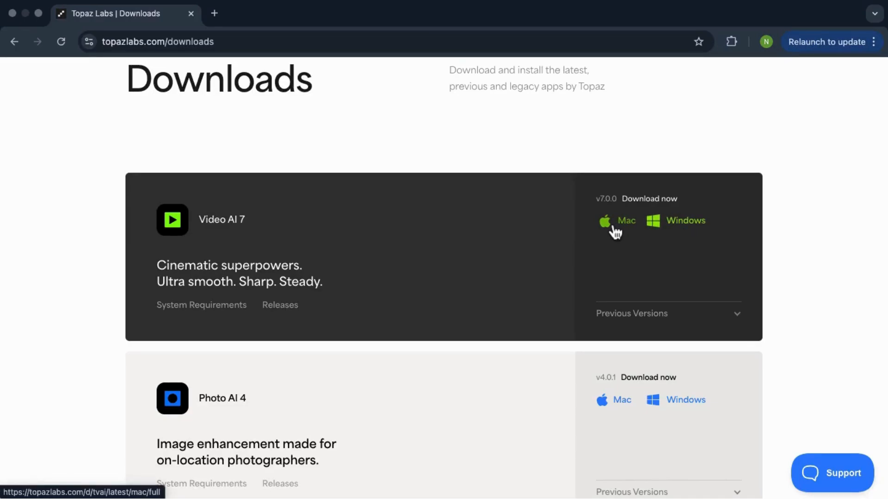
click(620, 221)
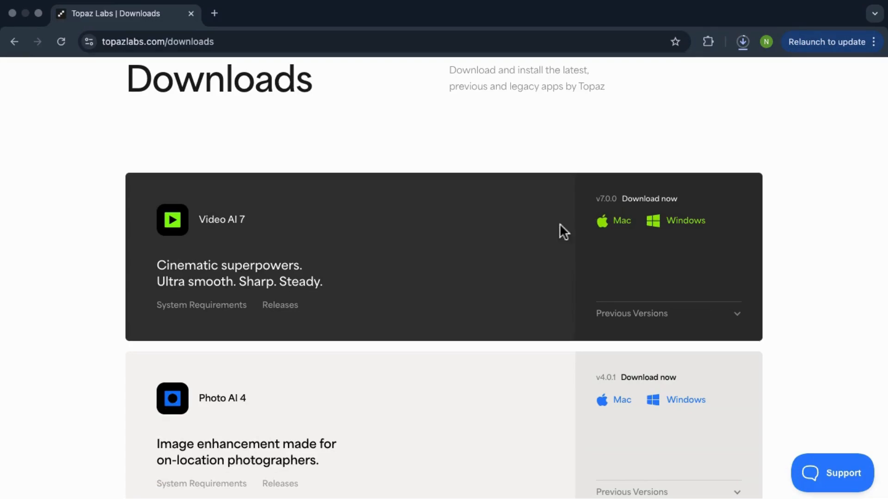
click(743, 41)
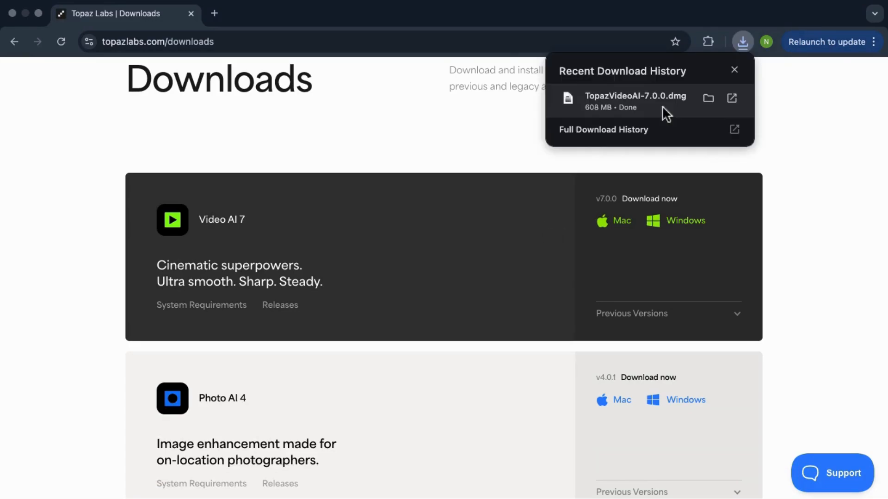